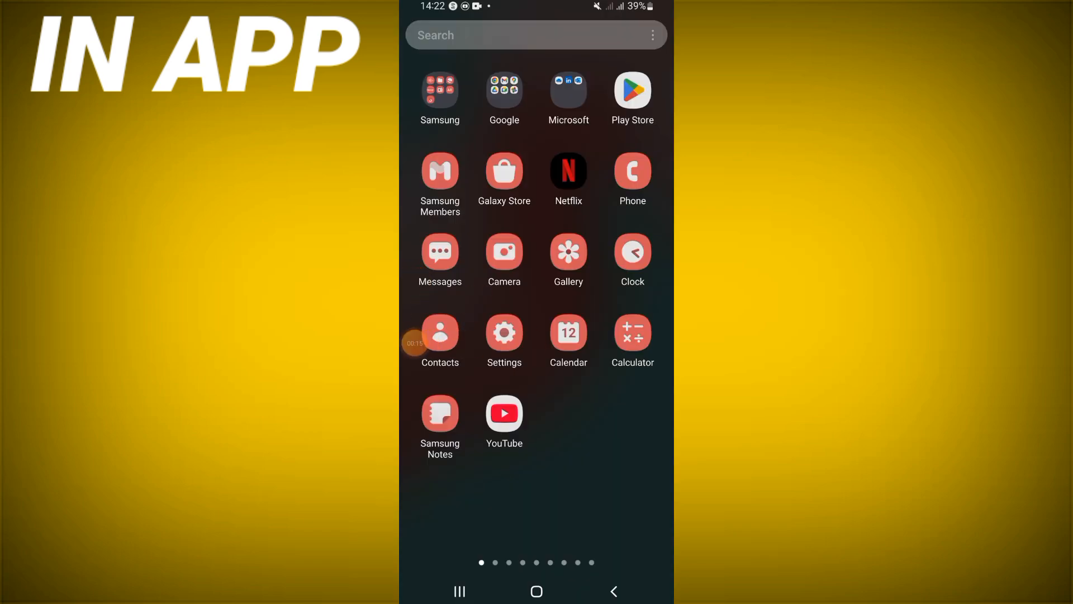
Navigate from Settings through Apps to the Amazon Shopping app info page showing 238 MB storage
{"action": "left_click", "coordinate": [504, 333]}
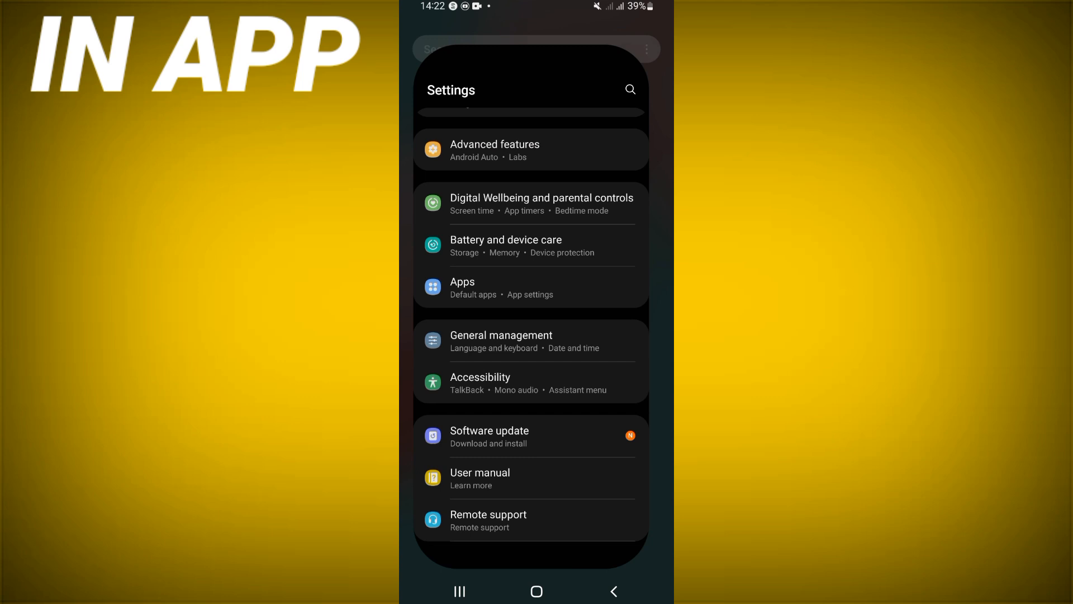
{"action": "left_click", "coordinate": [462, 286]}
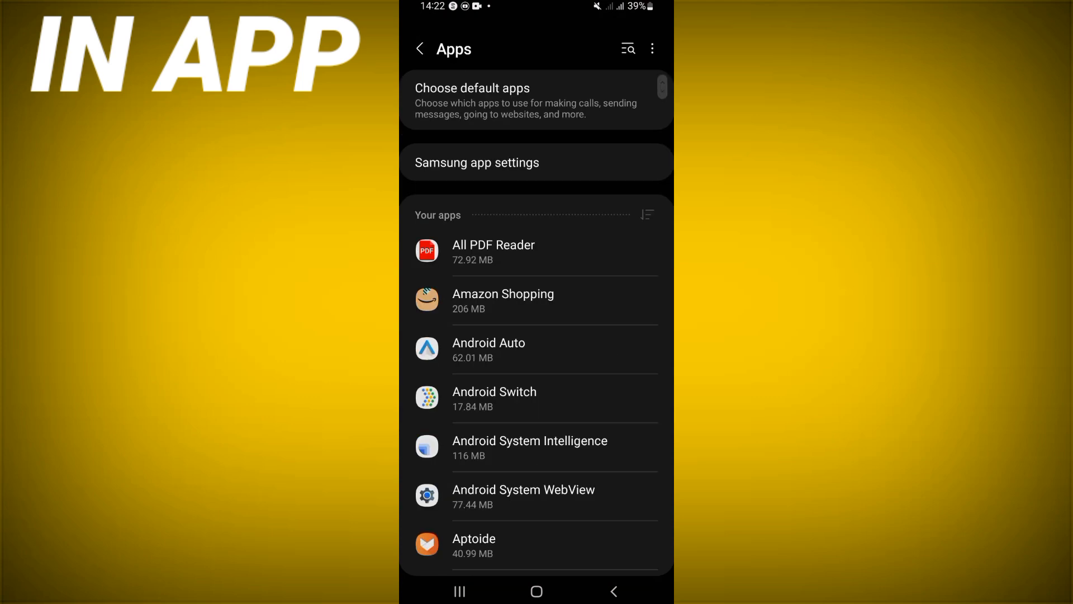
{"action": "scroll", "scroll_direction": "down", "scroll_amount": 3}
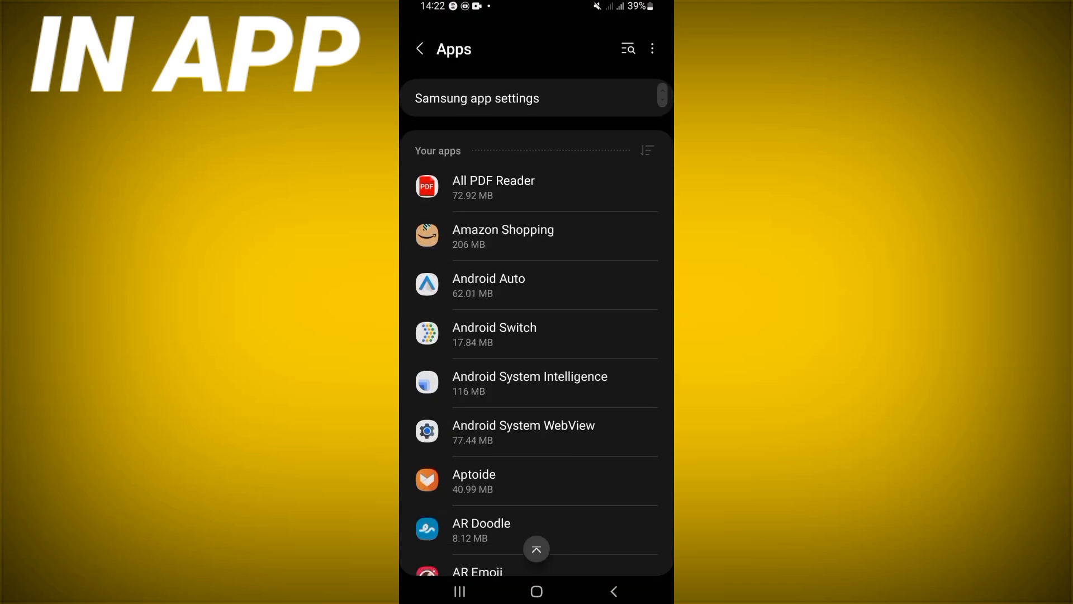
{"action": "left_click", "coordinate": [503, 236]}
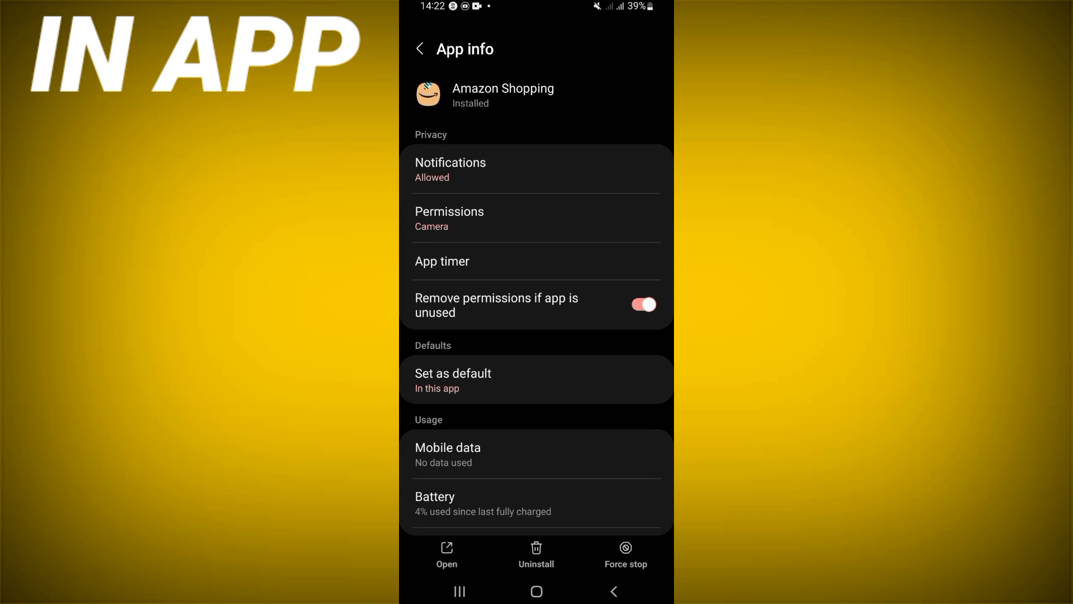
{"action": "scroll", "scroll_direction": "down", "scroll_amount": 3}
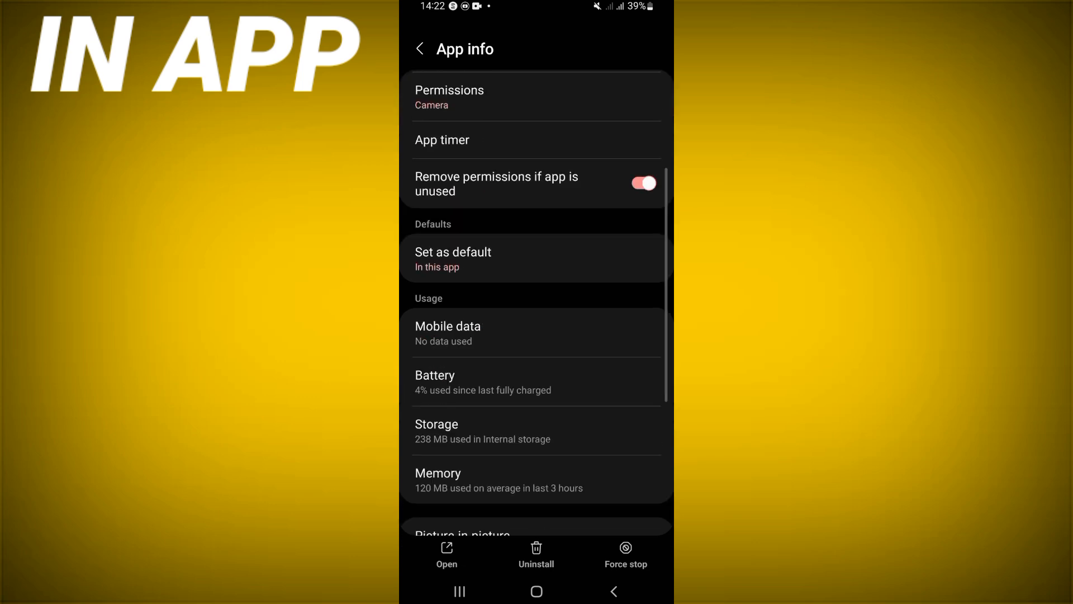